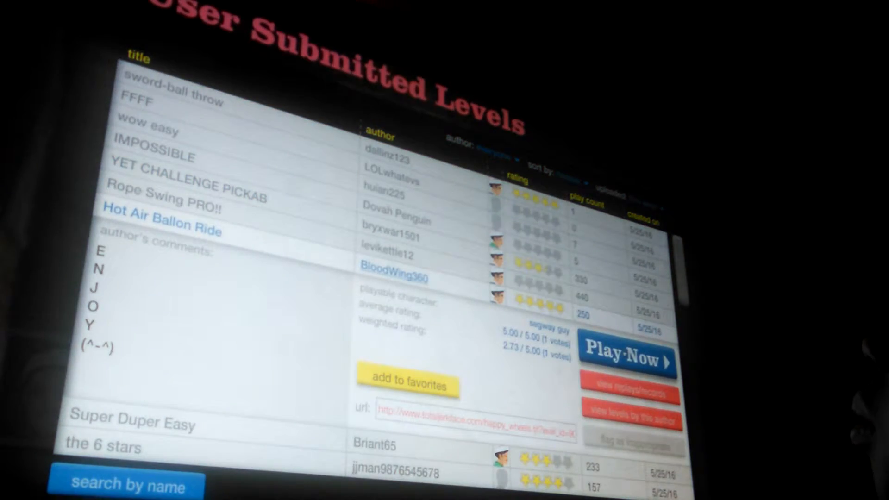
Step: Start the Hot Air Ballon Ride level with Play Now
{"action": "left_click", "coordinate": [626, 350]}
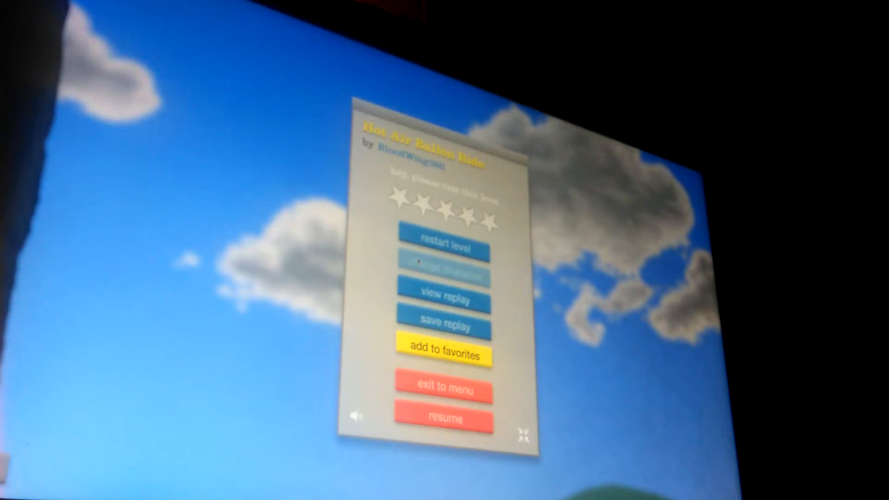
Step: Exit Hot Air Ballon Ride to the levels list and scroll to Super Duper Easy
{"action": "left_click", "coordinate": [443, 389]}
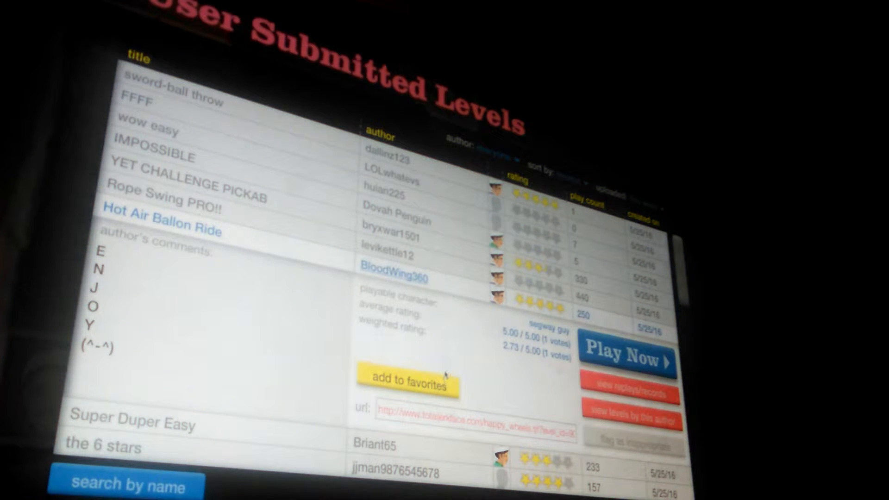
{"action": "scroll", "scroll_direction": "down", "scroll_amount": 3}
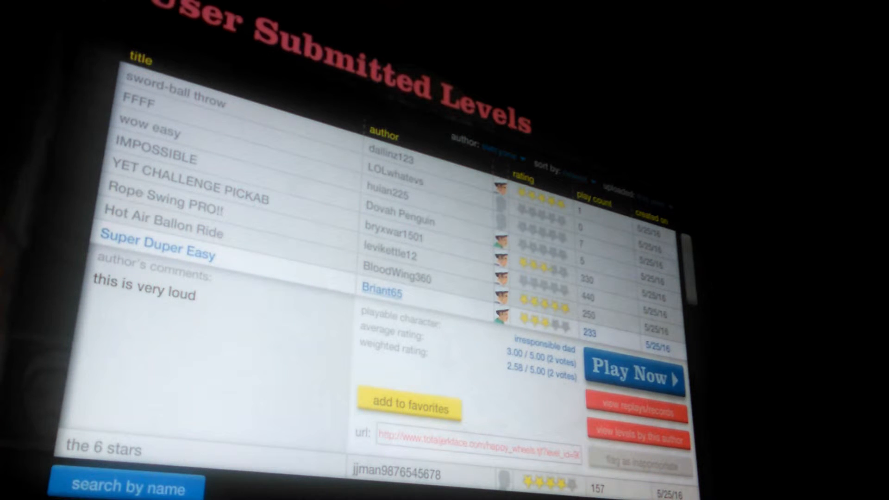
Step: Scroll to Mark and Jack, then exit that level back to the levels list
{"action": "scroll", "scroll_direction": "down", "scroll_amount": 3}
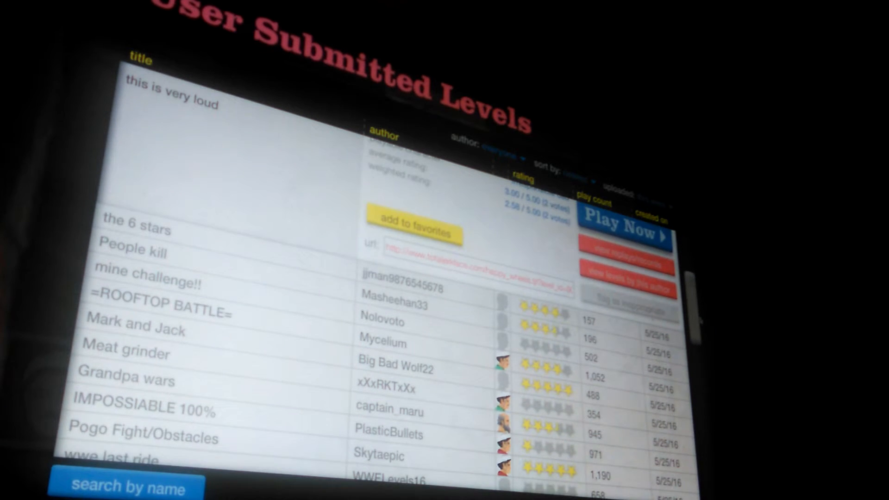
{"action": "scroll", "scroll_direction": "down", "scroll_amount": 3}
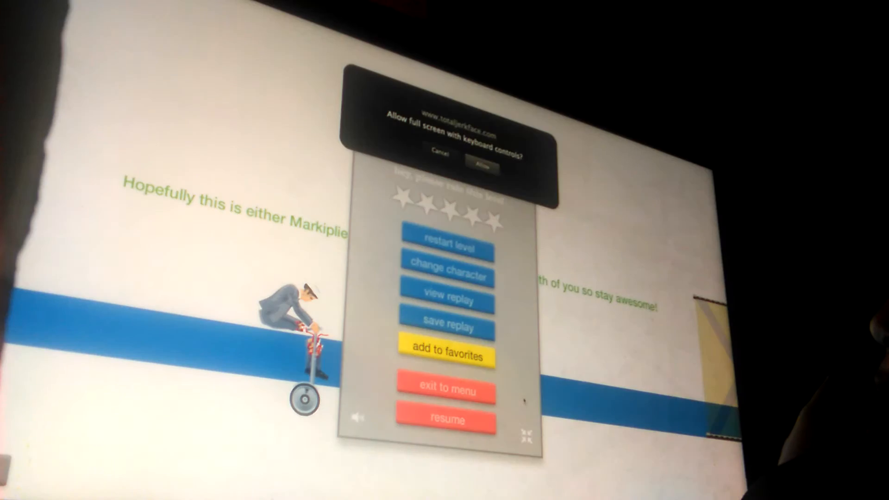
{"action": "left_click", "coordinate": [447, 267]}
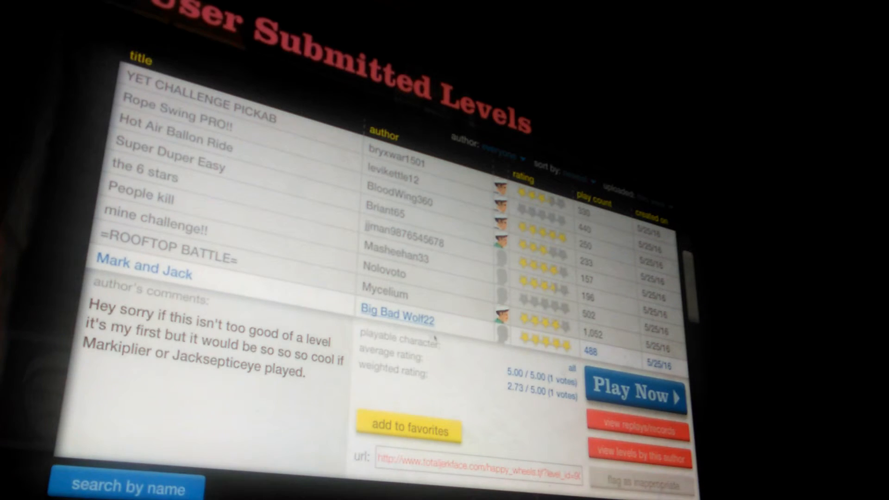
Step: Play mine challenge!! with a chosen character, then exit to the levels list
{"action": "scroll", "scroll_direction": "up", "scroll_amount": 3}
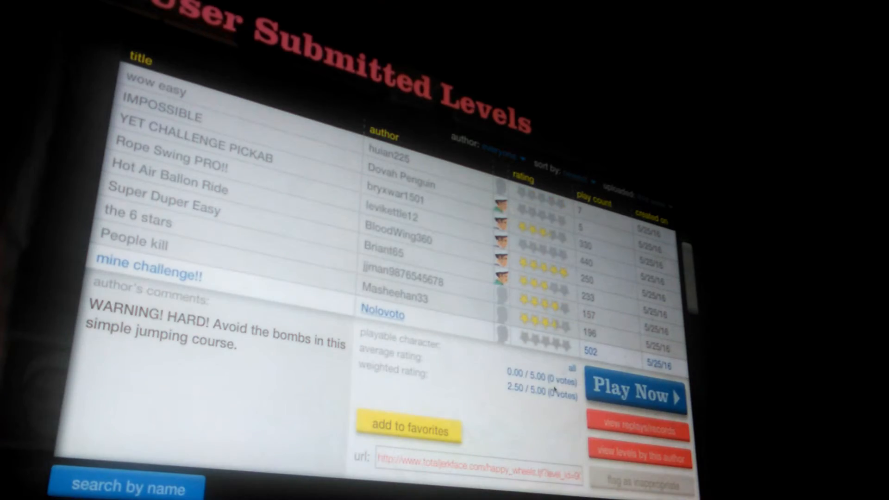
{"action": "left_click", "coordinate": [636, 394]}
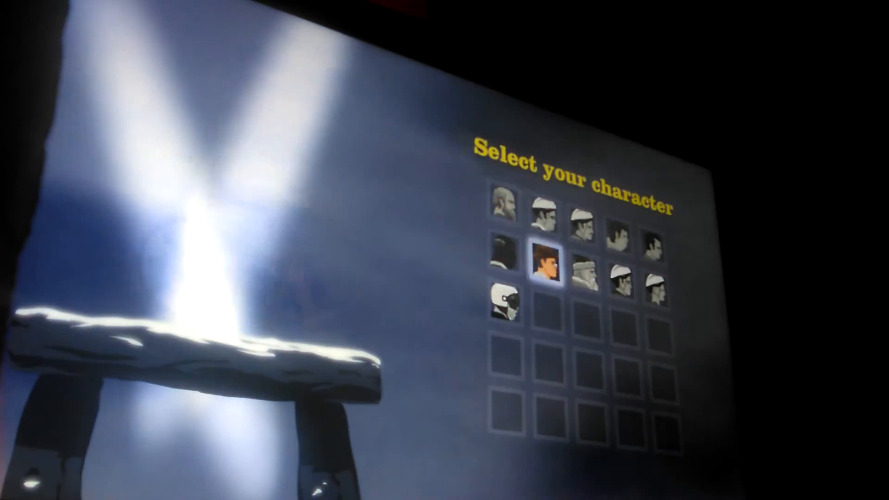
{"action": "left_click", "coordinate": [547, 263]}
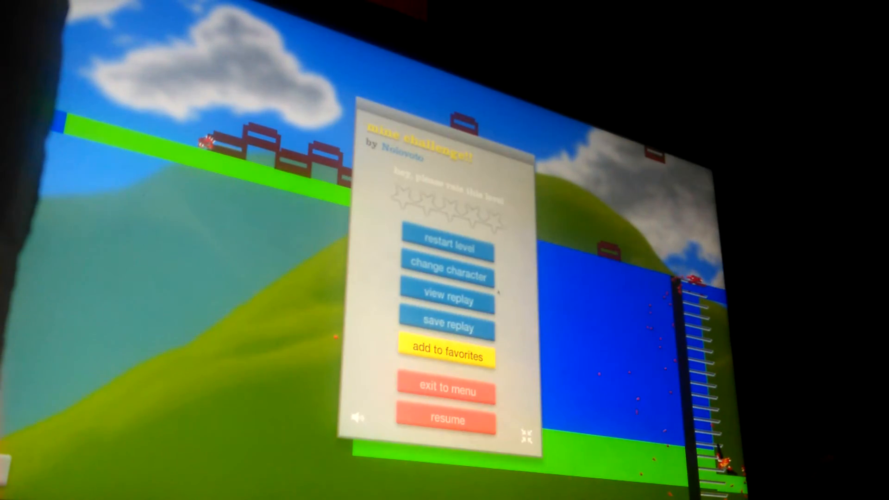
{"action": "left_click", "coordinate": [445, 391]}
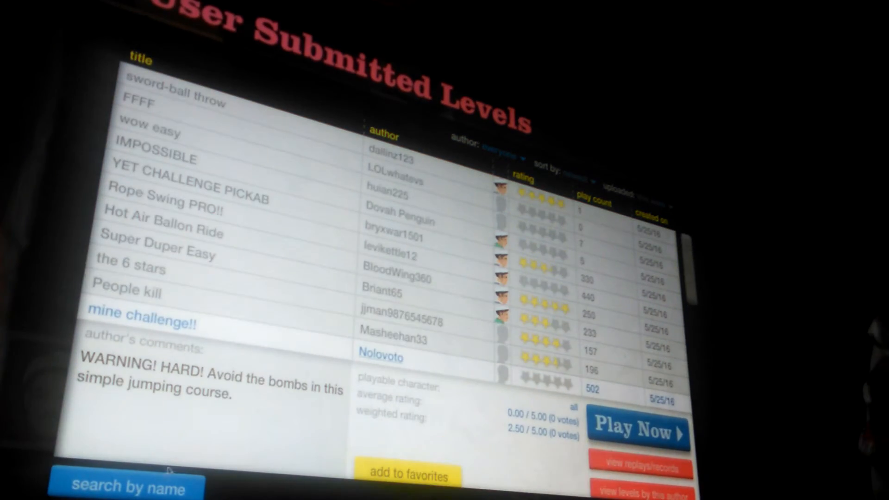
Step: Search levels by name for 'running man' and expand RUNNING MAN! by KINGER908
{"action": "left_click", "coordinate": [130, 486]}
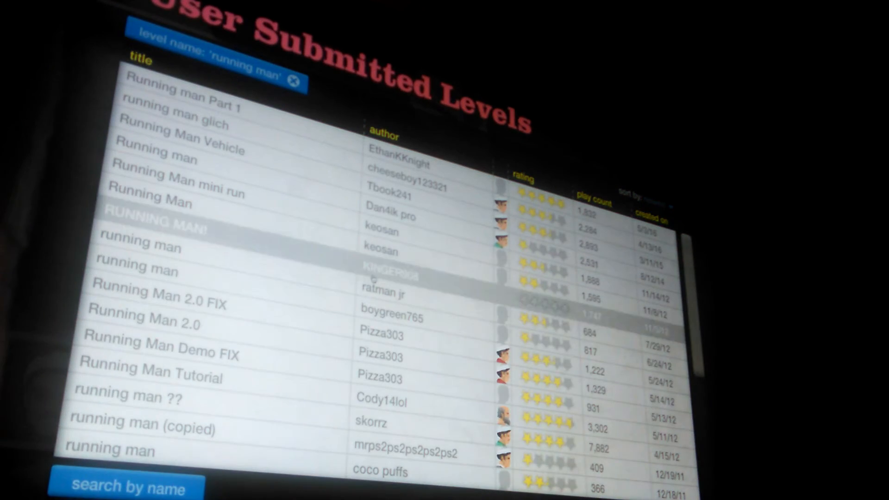
{"action": "left_click", "coordinate": [158, 222]}
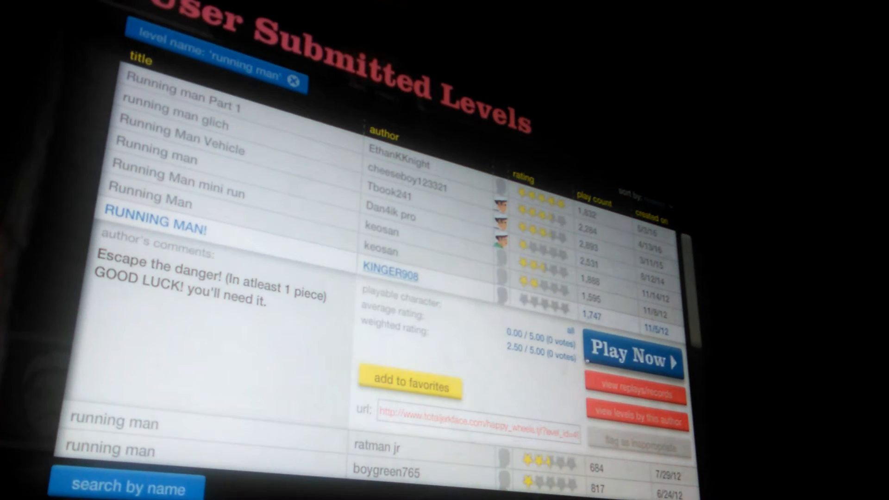
{"action": "left_click", "coordinate": [633, 356]}
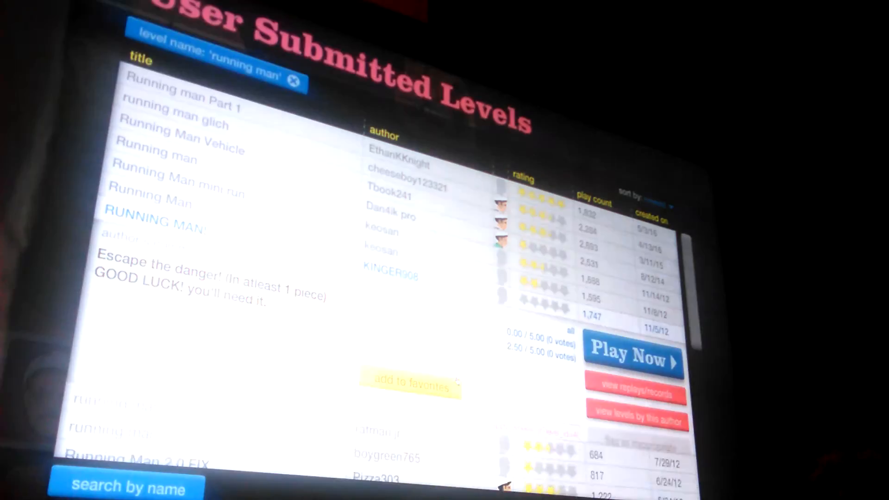
{"action": "scroll", "scroll_direction": "down", "scroll_amount": 3}
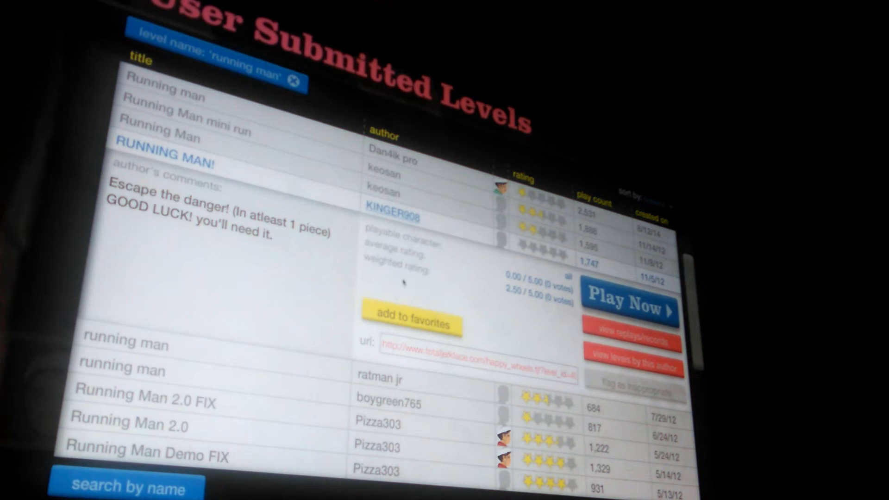